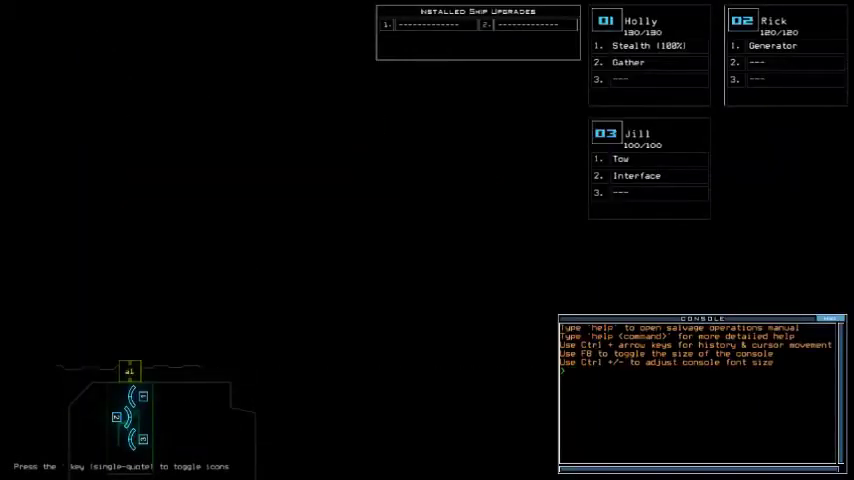
text(status)
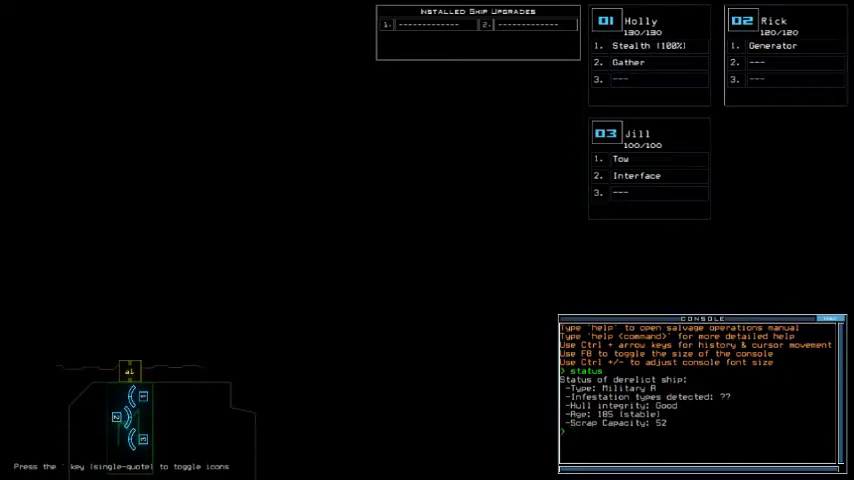